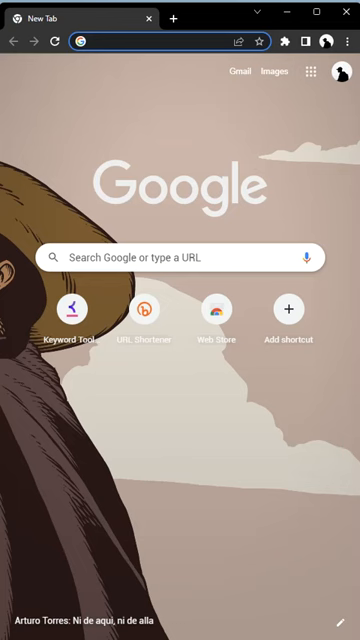
# Go to youtube.com, load the MKBHD metaverse video, and duplicate its tab repeatedly.
pyautogui.write('youtube.com/watch')
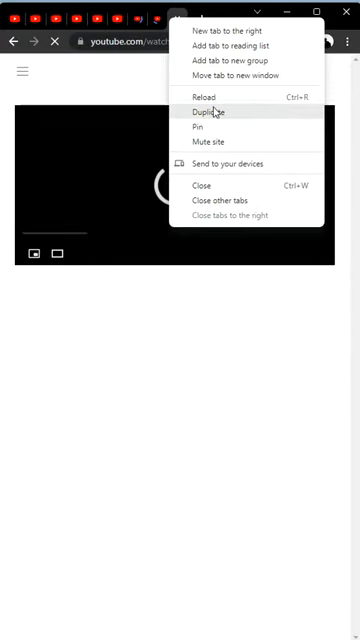
pyautogui.click(206, 112)
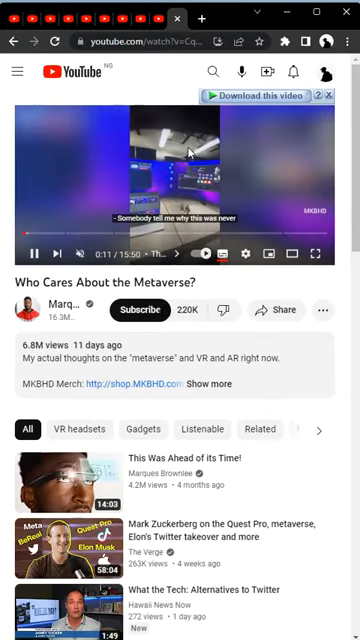